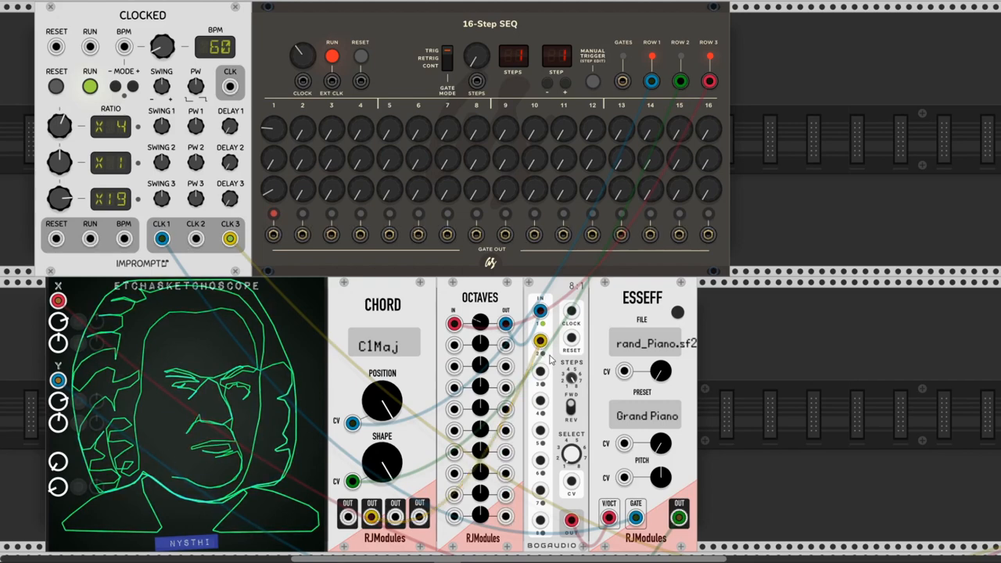
Cable two CHORD note outputs into the OCTAVES module input jacks.
left_click_drag(154, 238, 571, 310)
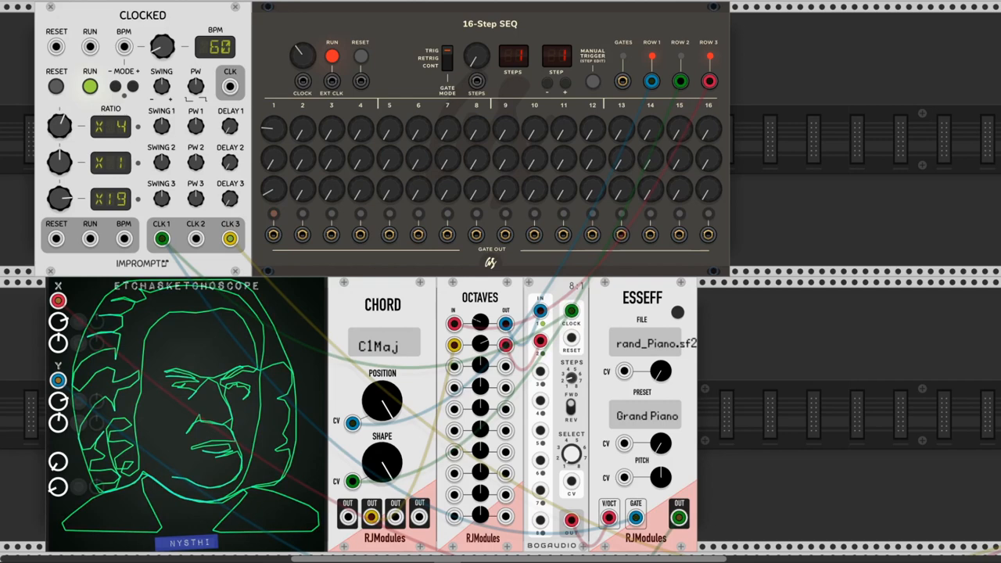
left_click_drag(420, 516, 454, 367)
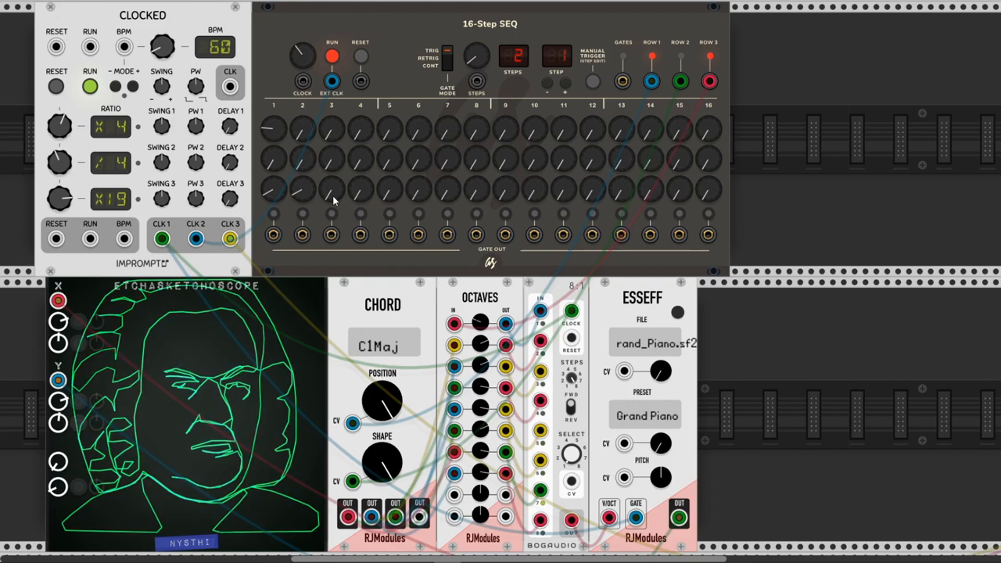
Dial a row-1 step knob of the 16-Step SEQ to its chord-select value.
right_click(302, 128)
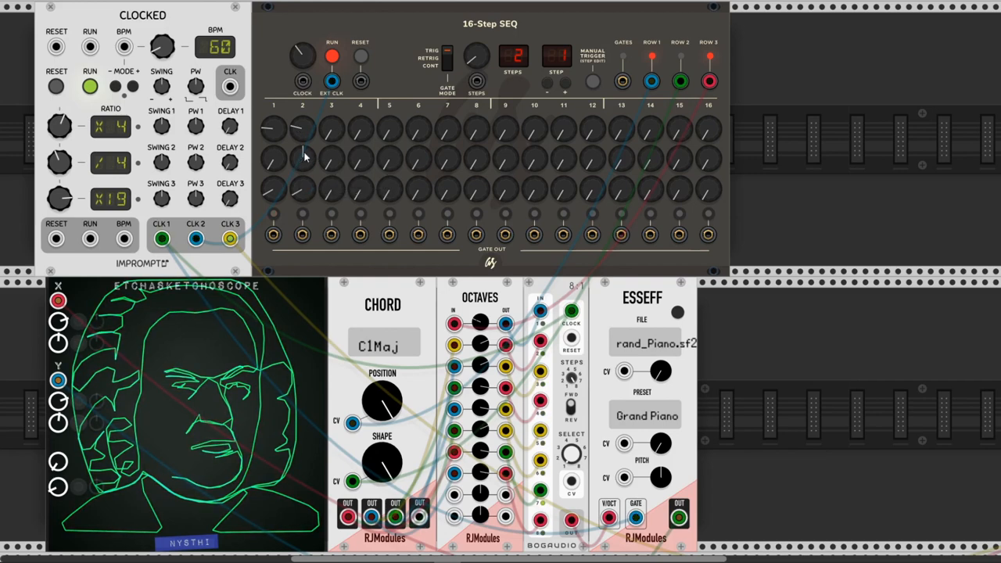
left_click(383, 345)
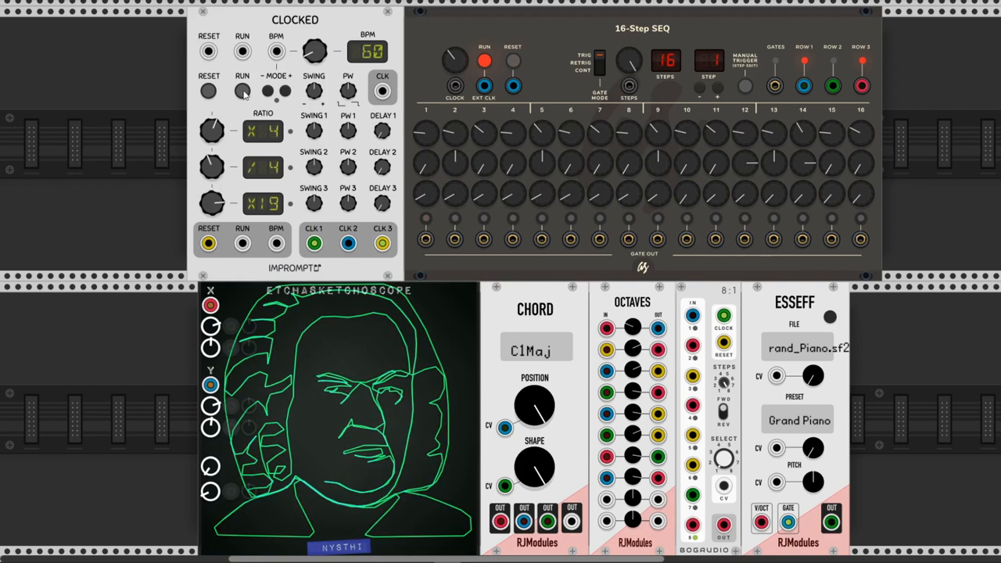
Start RUN on Clocked so the sequence advances and the chord moves to D minor.
left_click(242, 89)
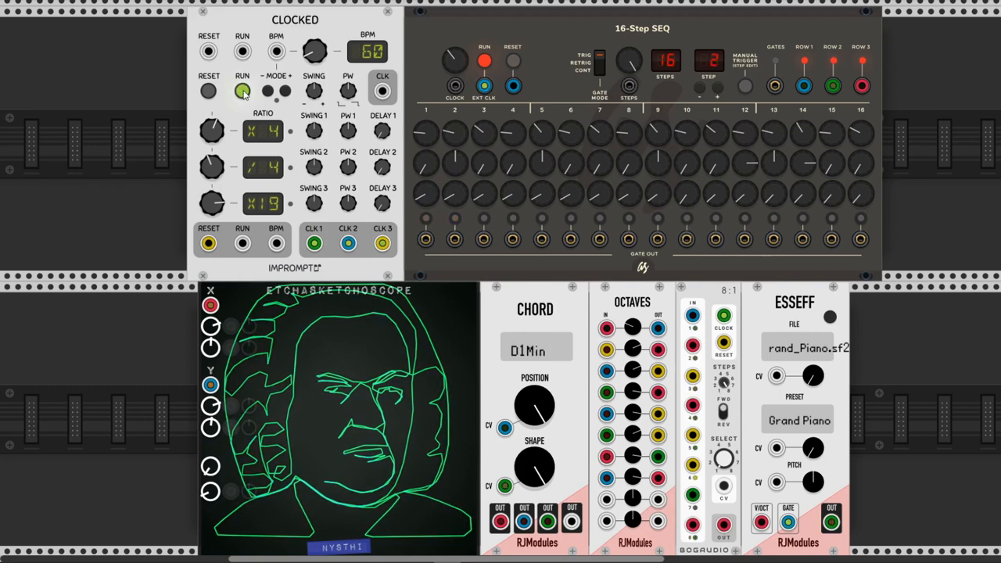